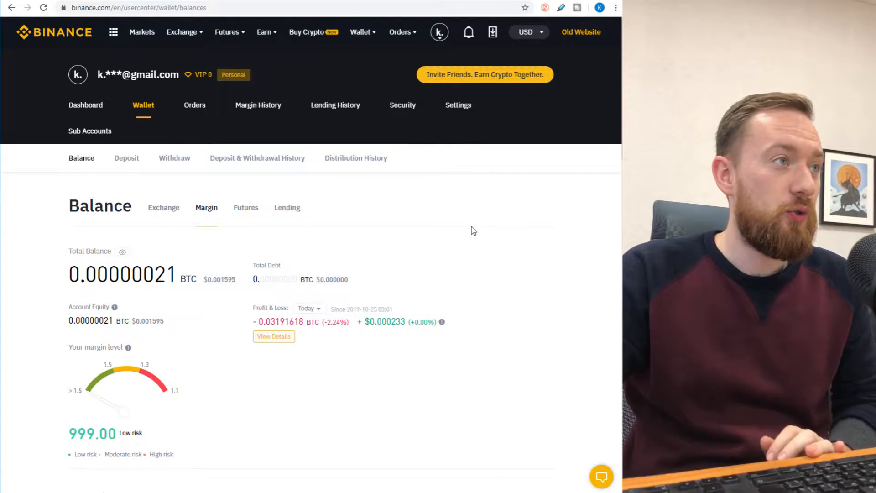
Transfer 500 USDT from the exchange wallet to the margin wallet via the USDT row.
scroll(down, 3)
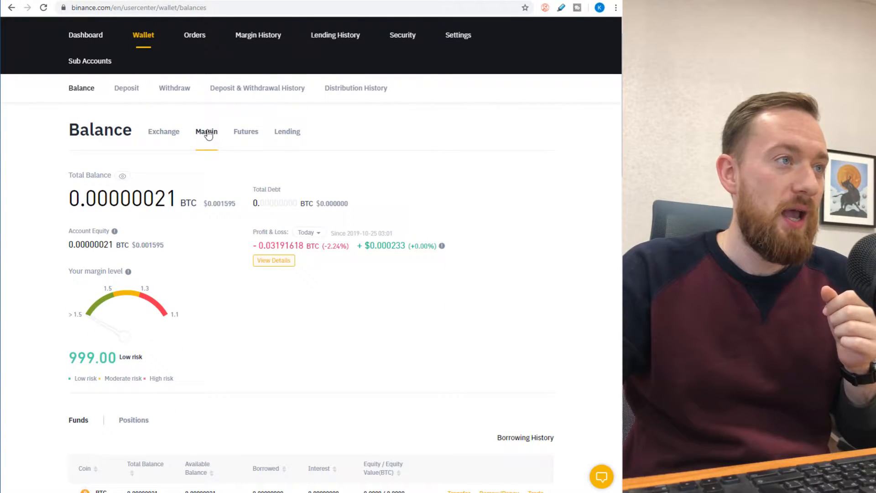
mouse_move(404, 186)
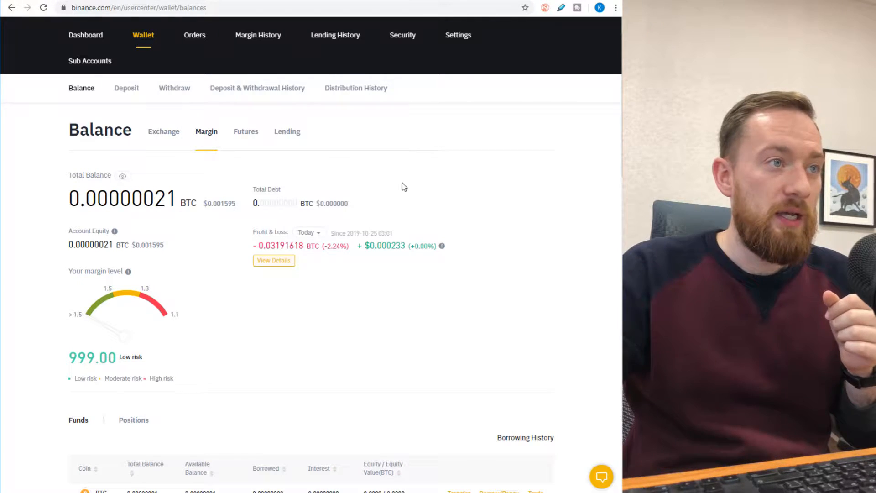
mouse_move(446, 194)
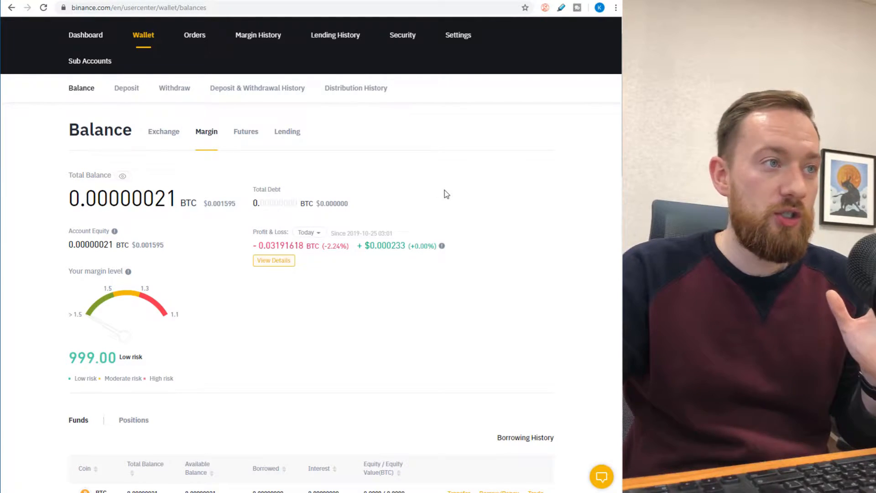
scroll(down, 3)
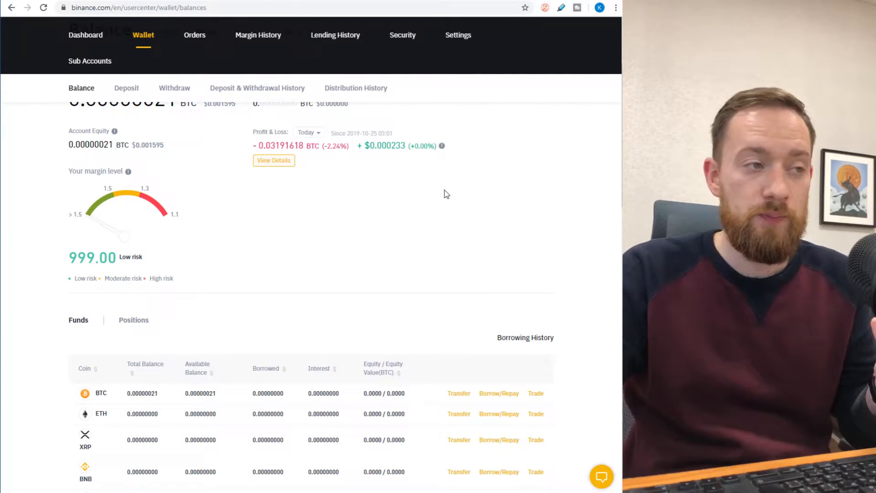
scroll(down, 3)
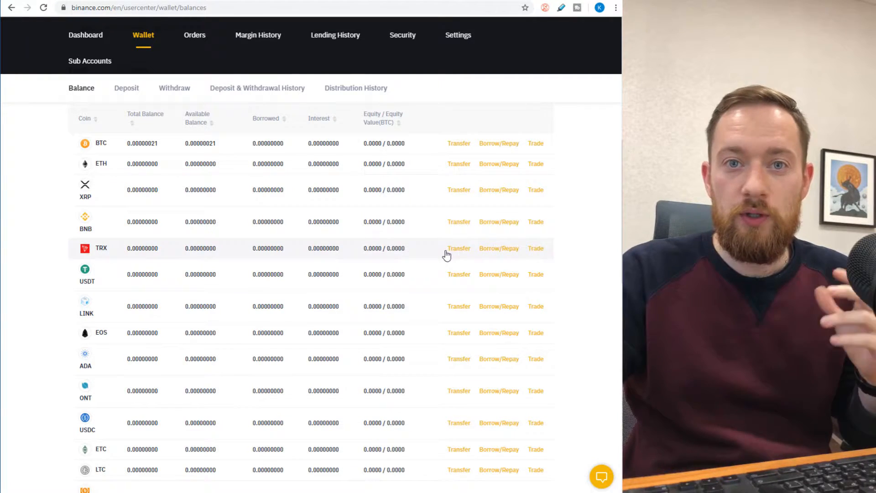
mouse_move(438, 288)
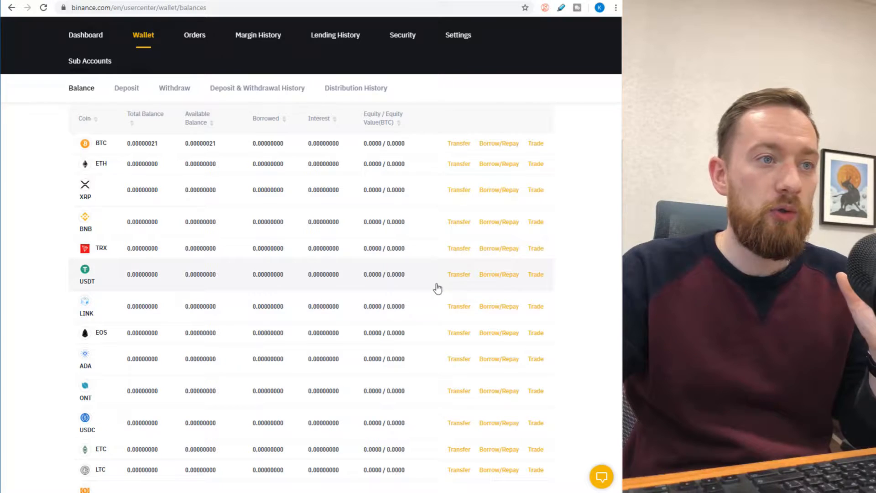
click(459, 274)
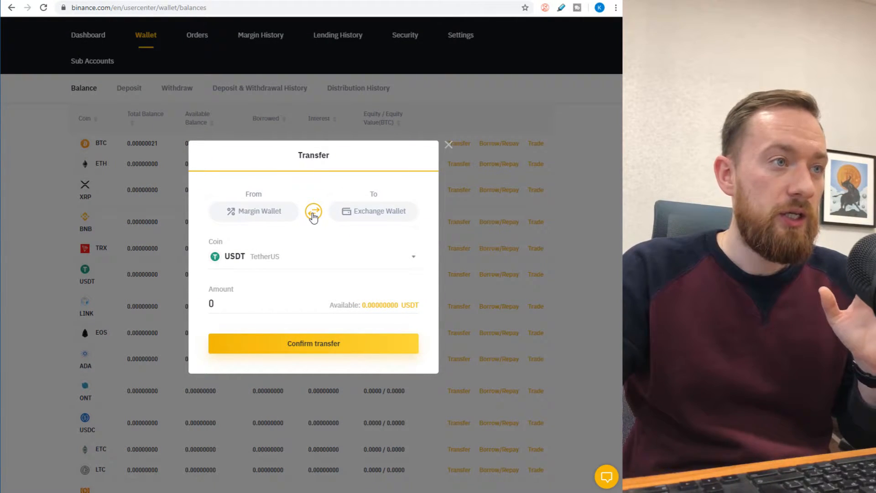
click(314, 211)
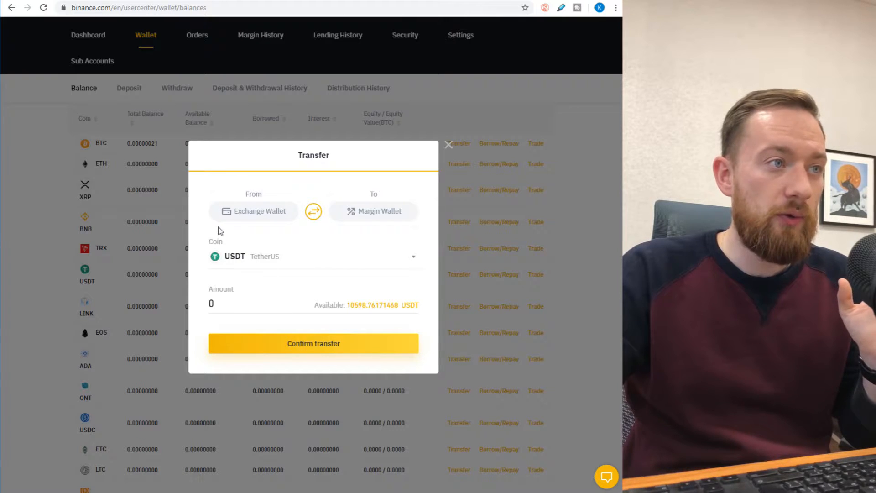
mouse_move(357, 229)
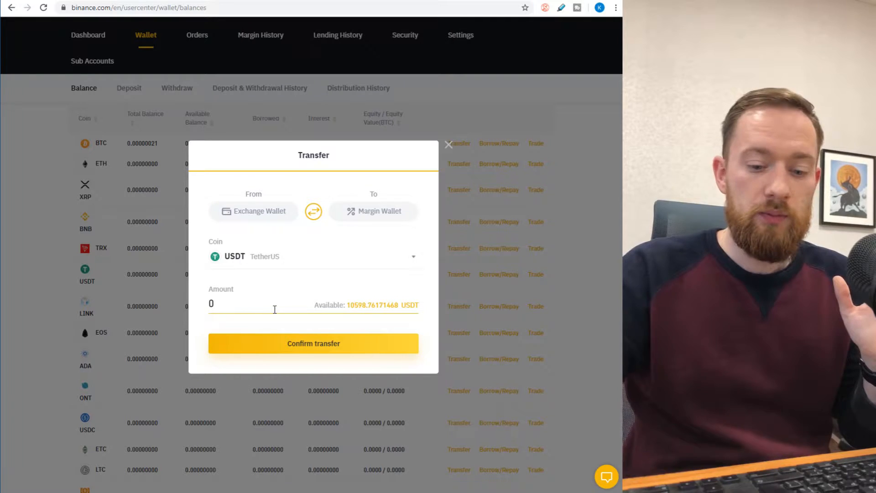
text(500)
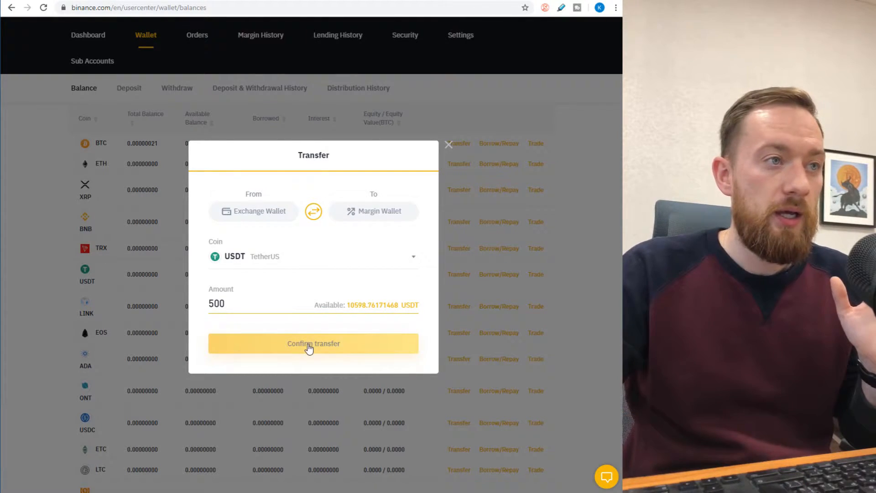
click(314, 343)
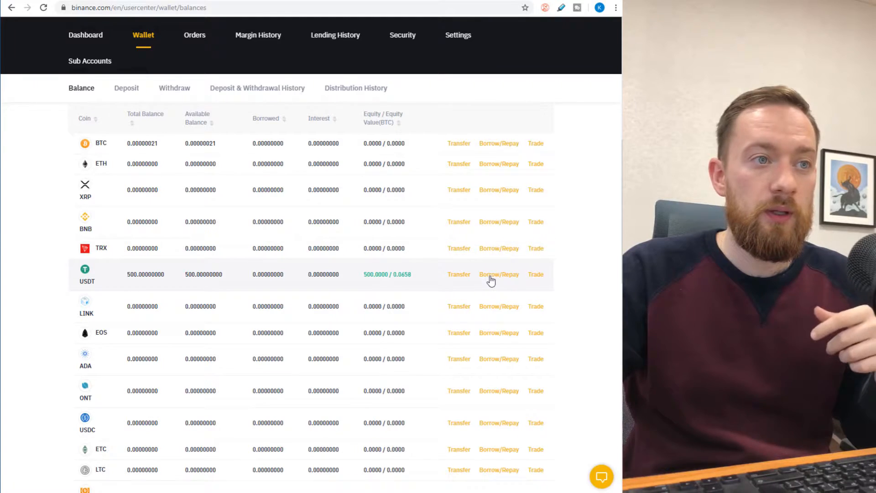
Borrow 1,000 USDT on margin from the USDT row, raising the balance to 1,500.
click(499, 274)
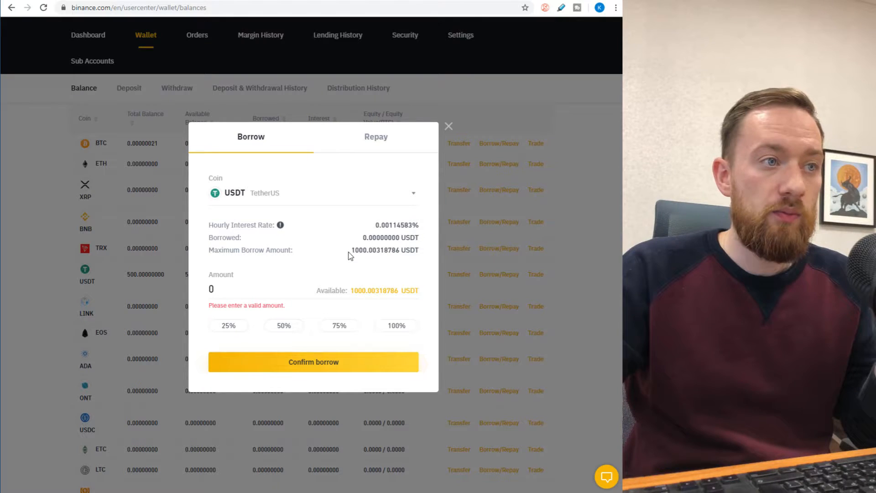
mouse_move(354, 263)
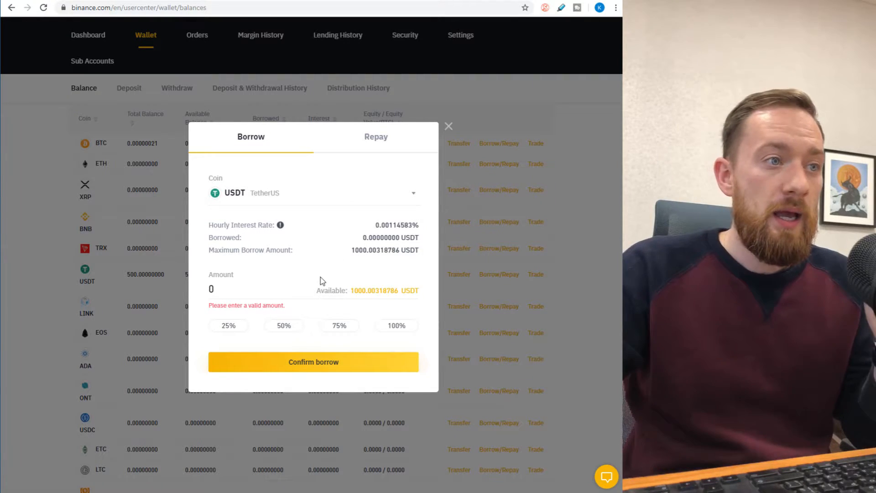
click(211, 289)
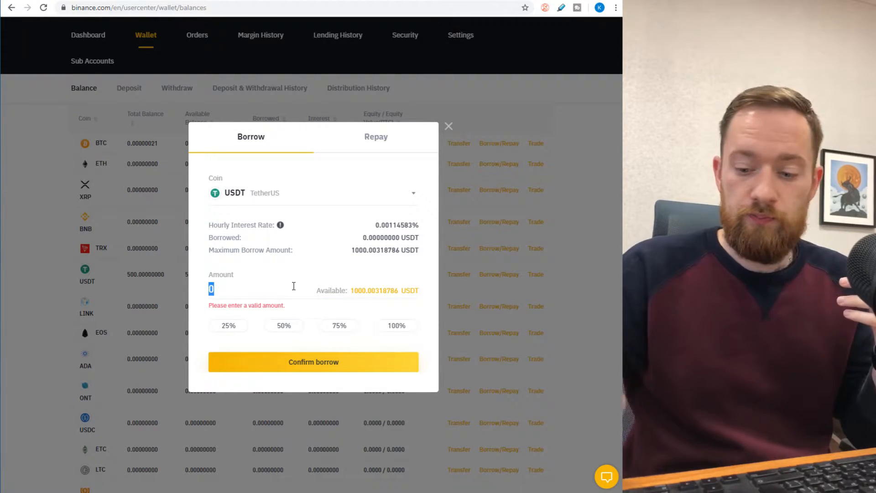
text(1000)
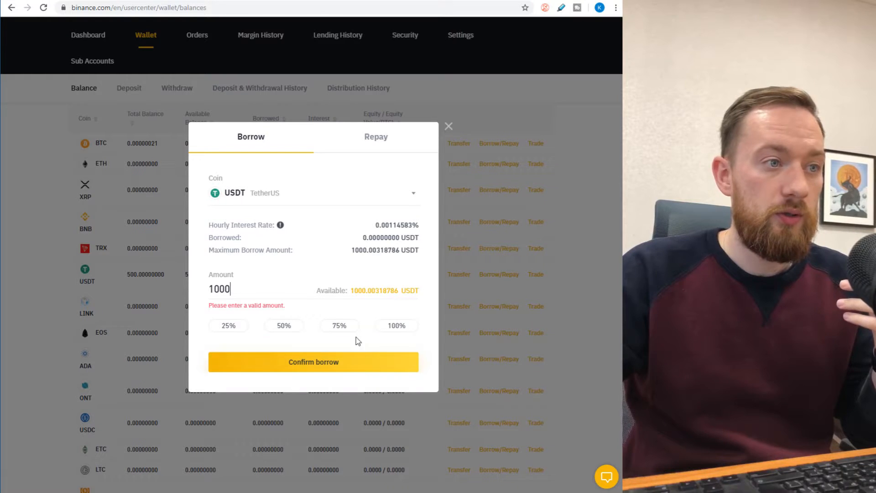
mouse_move(313, 362)
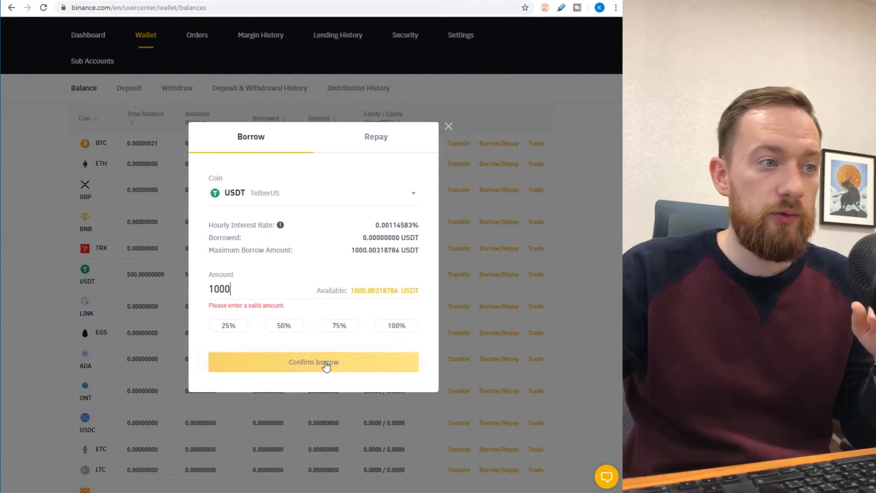
click(313, 362)
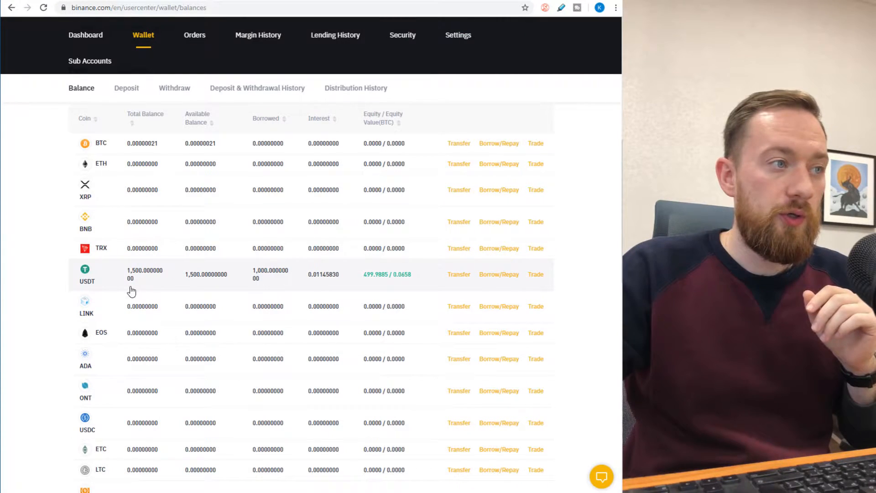
mouse_move(164, 285)
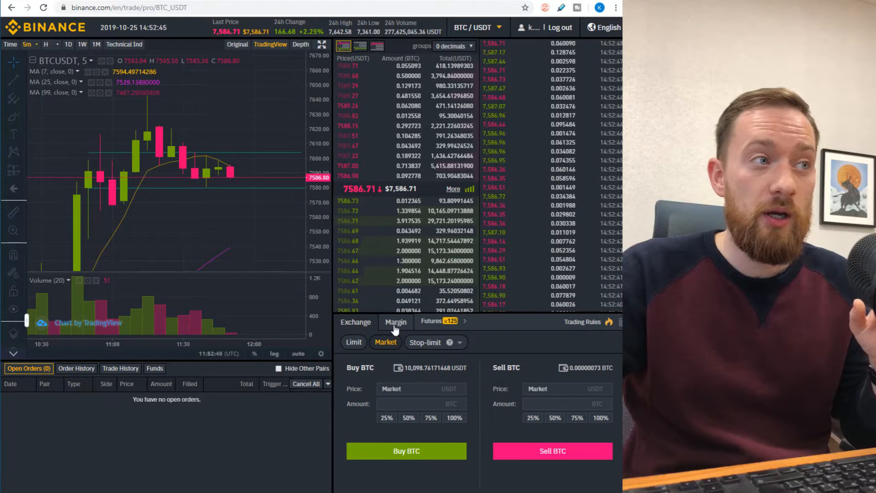
Market-buy BTC on the Margin order form using 50% of the 1,500 USDT balance.
click(395, 321)
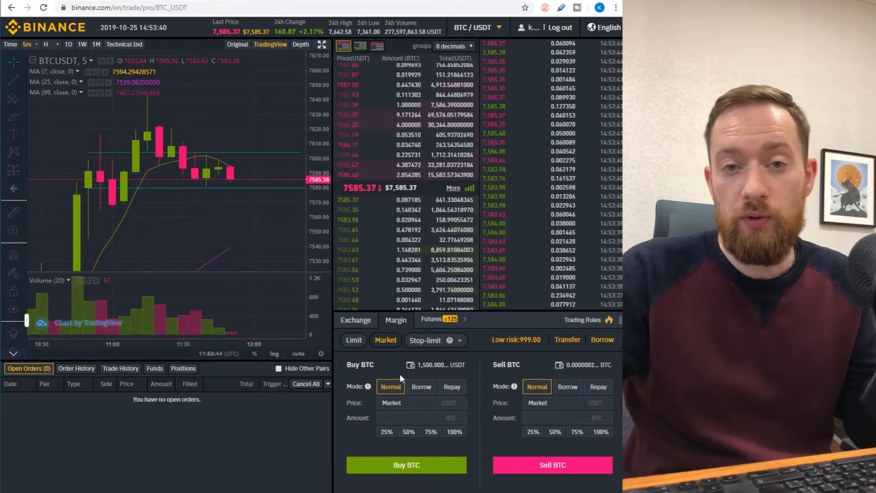
click(408, 431)
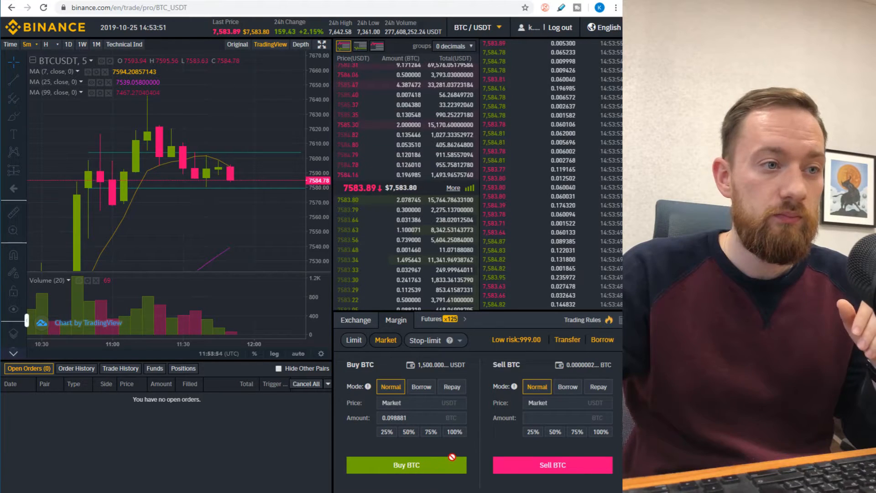
click(406, 464)
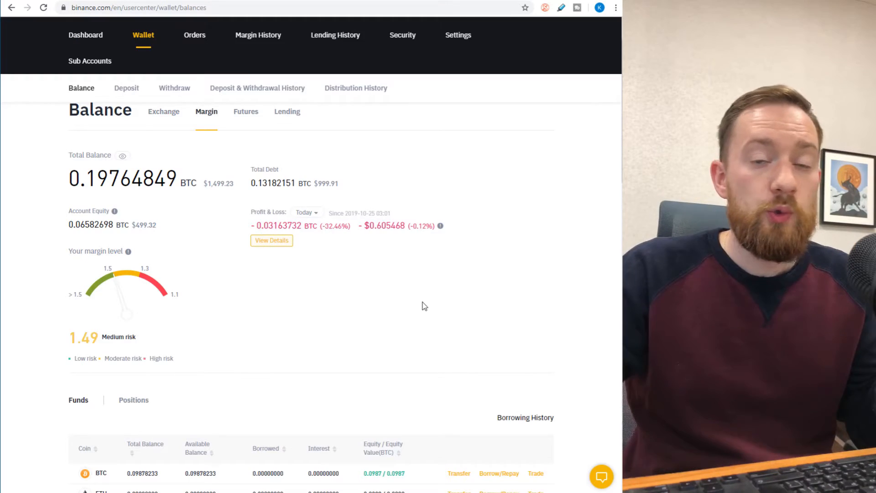
mouse_move(218, 314)
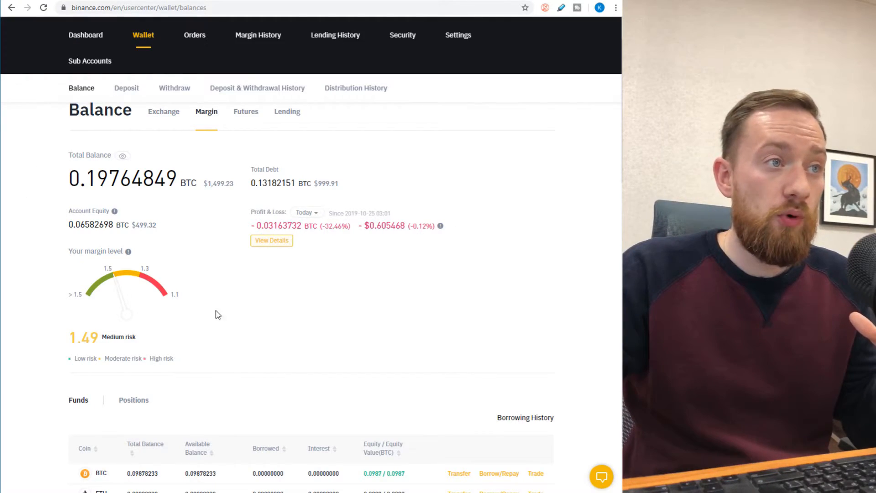
mouse_move(375, 266)
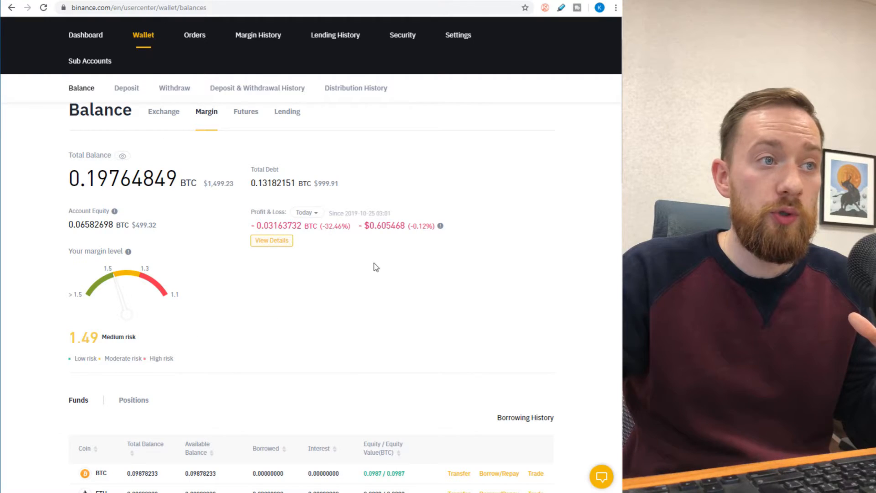
mouse_move(373, 229)
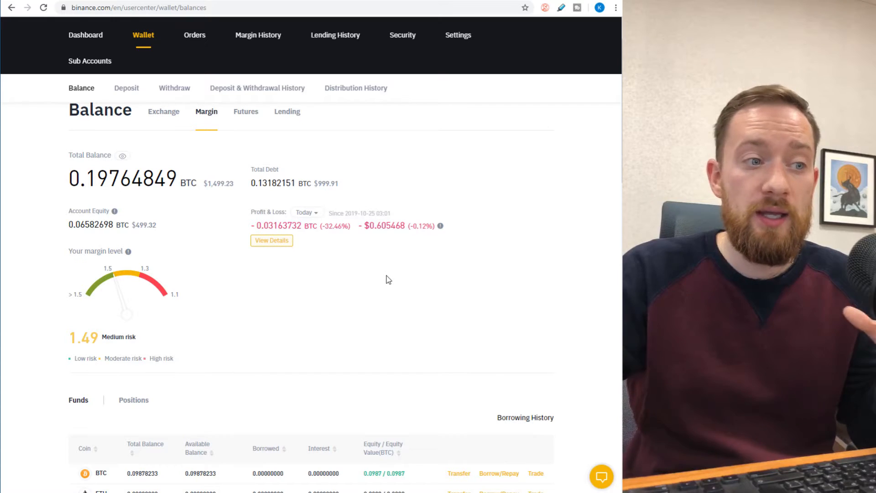
scroll(down, 3)
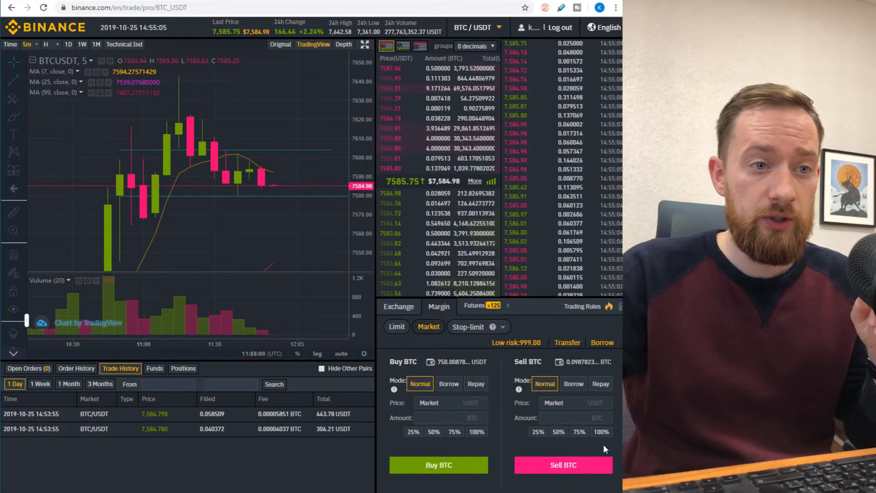
Market-sell 100% of the margin BTC balance back into USDT.
click(602, 431)
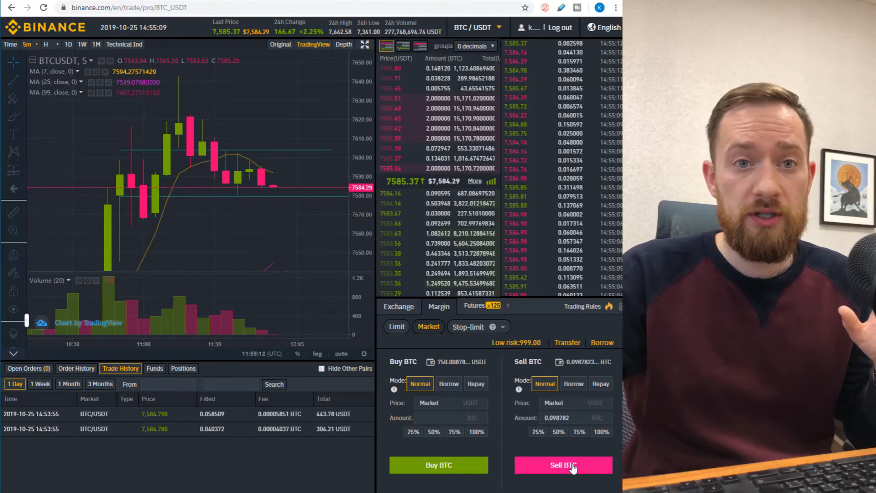
click(563, 465)
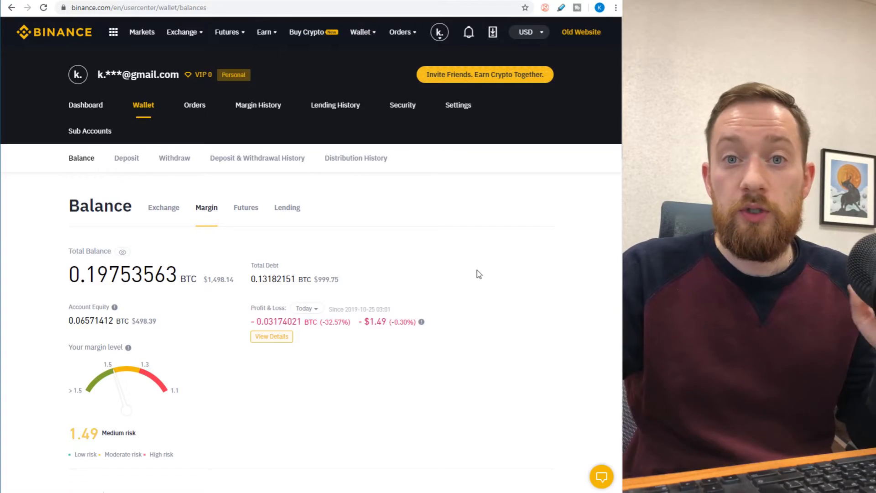
mouse_move(361, 341)
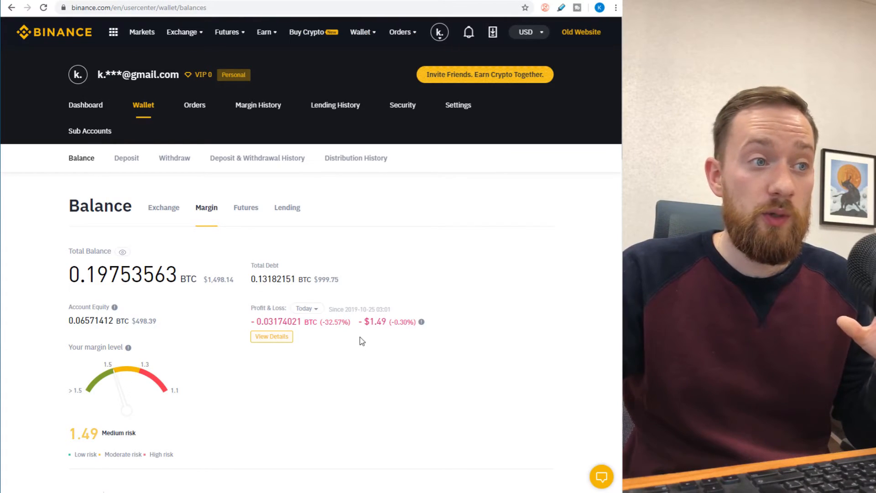
mouse_move(412, 338)
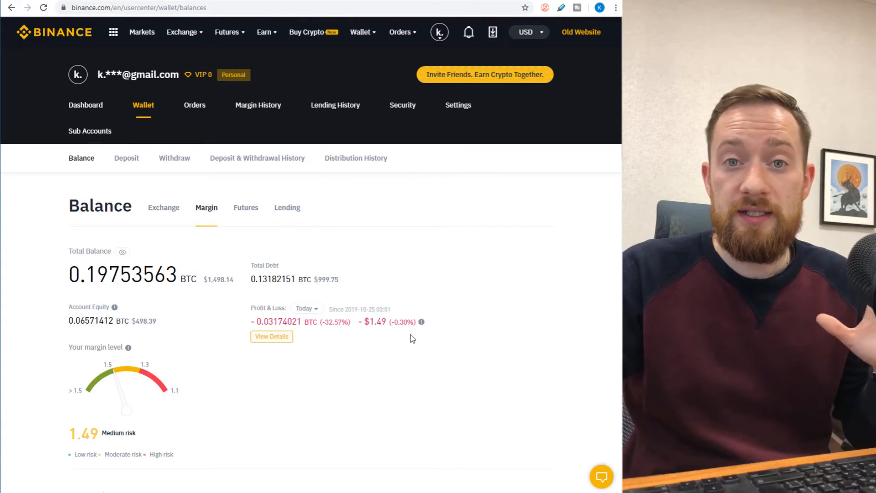
scroll(down, 3)
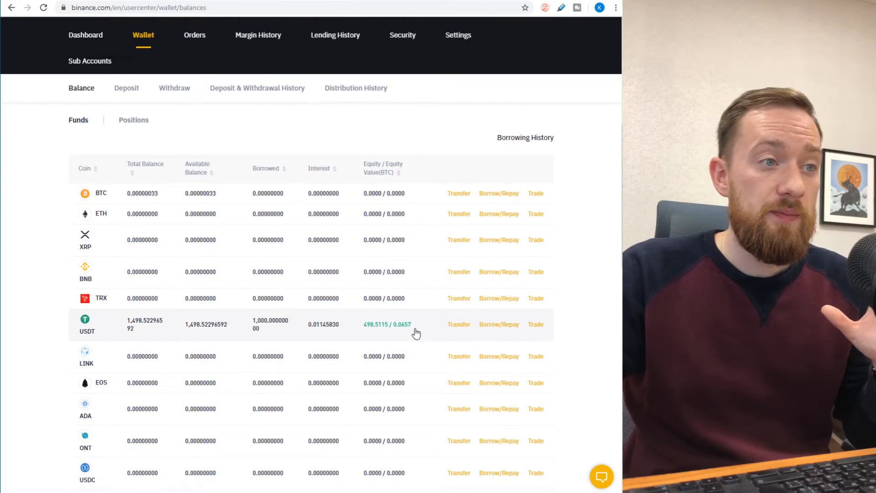
mouse_move(351, 337)
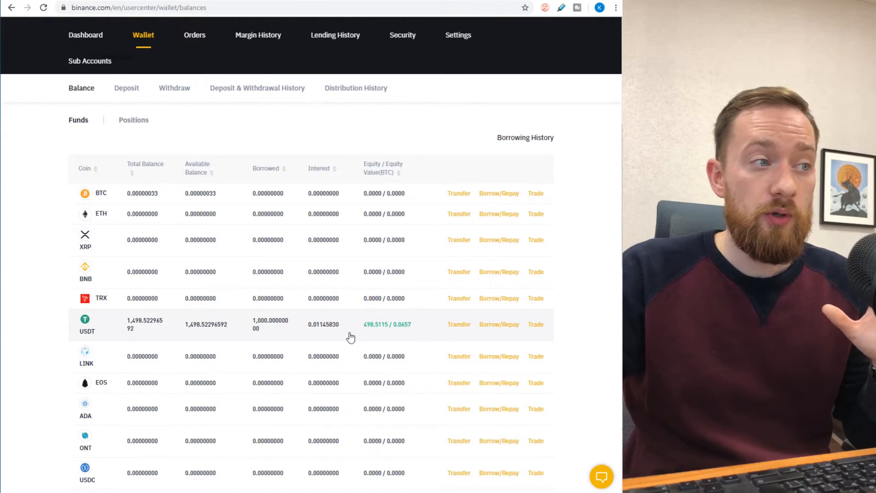
scroll(down, 3)
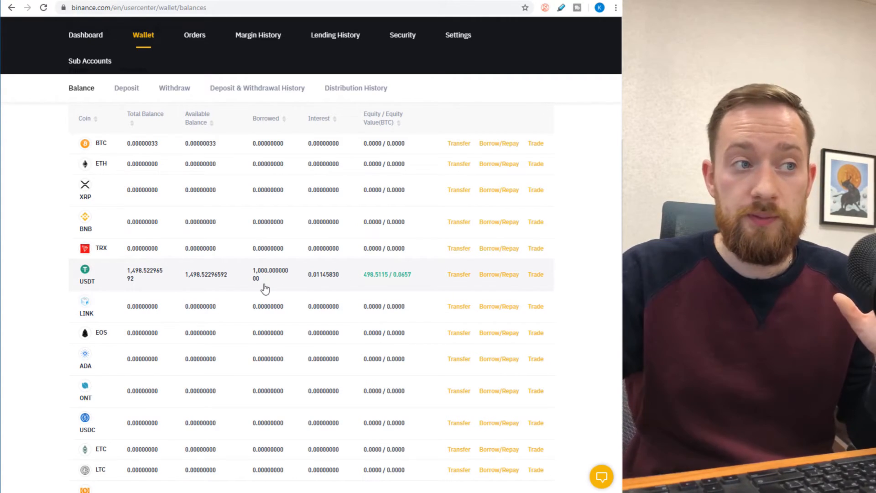
Repay 100% of the USDT loan with interest, leaving about 498.51 USDT unborrowed.
click(498, 274)
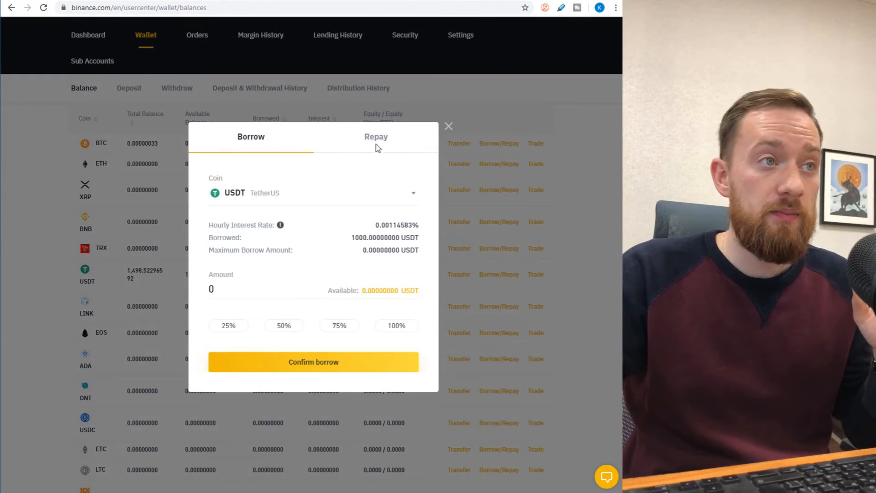
click(375, 137)
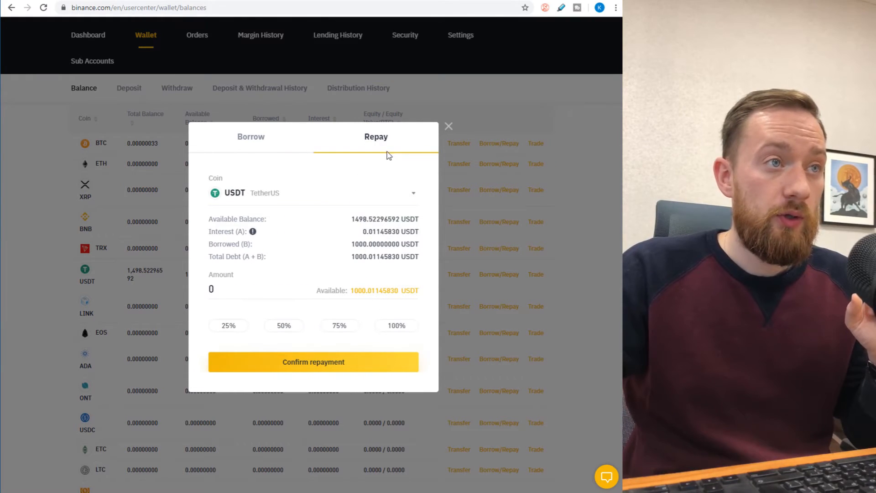
click(395, 325)
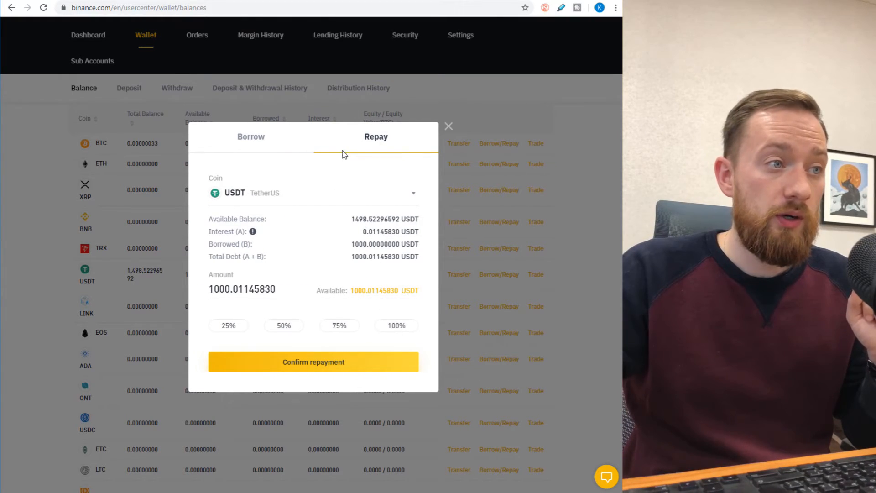
mouse_move(259, 312)
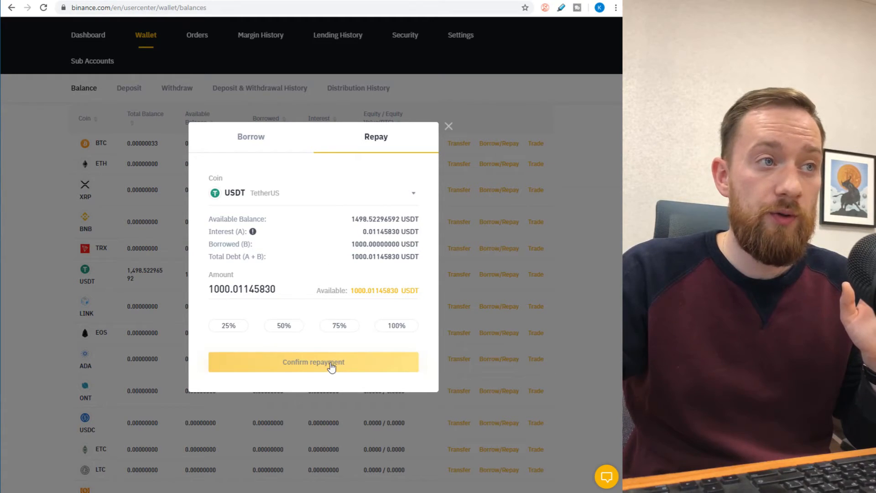
click(313, 361)
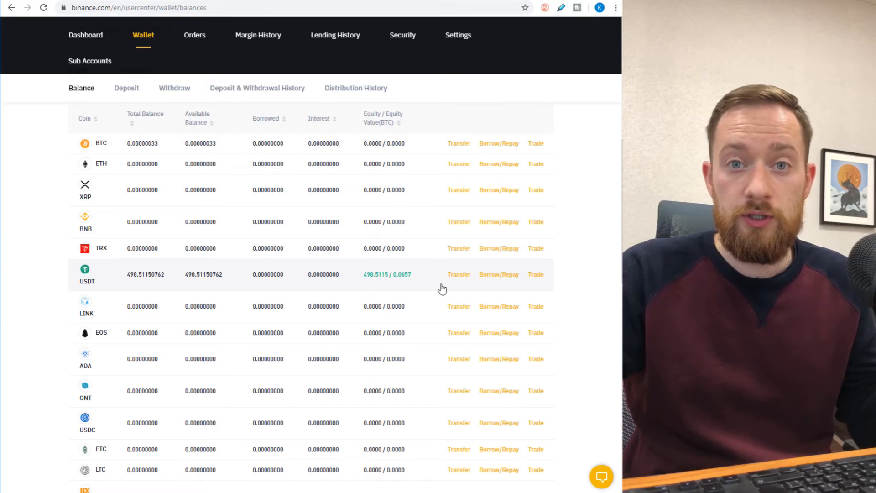
mouse_move(122, 279)
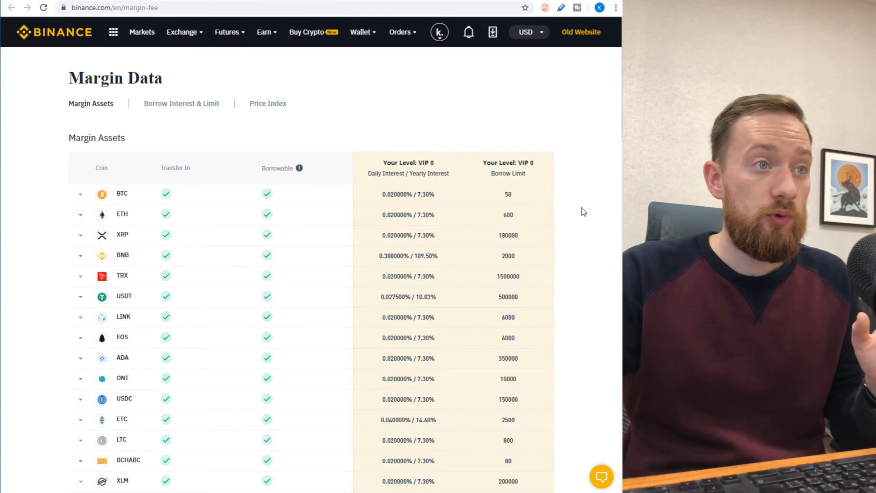
mouse_move(580, 218)
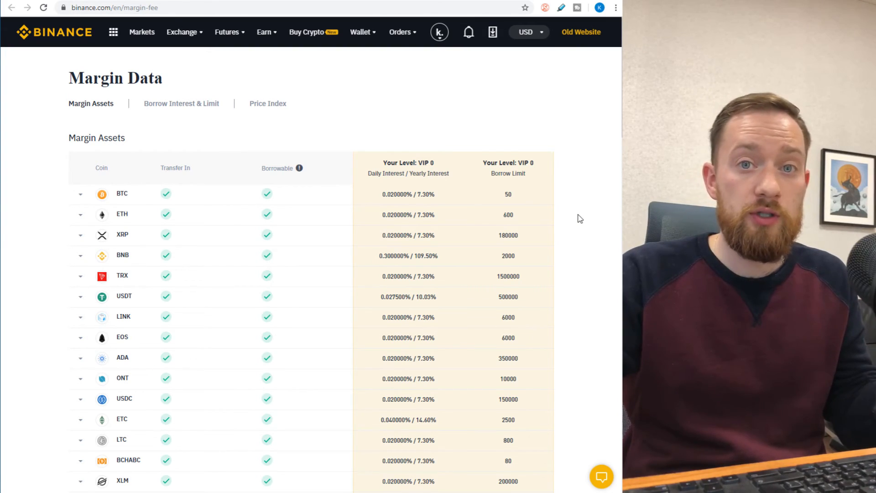
mouse_move(567, 236)
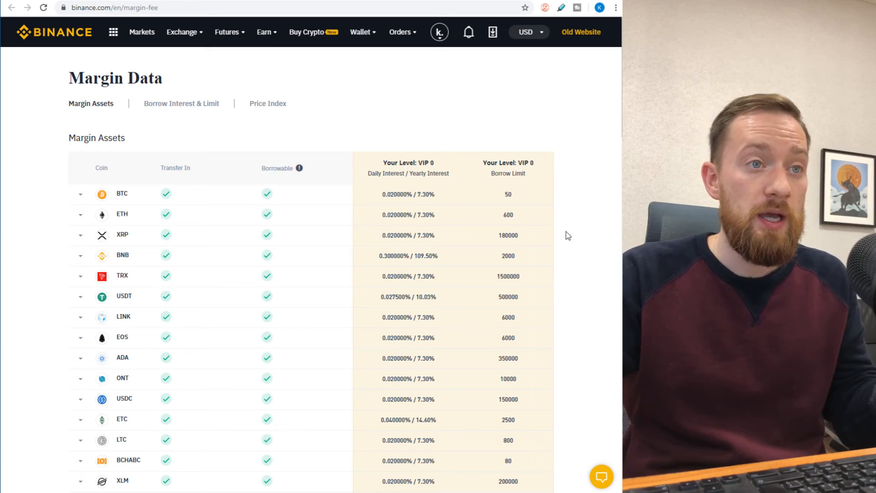
mouse_move(441, 260)
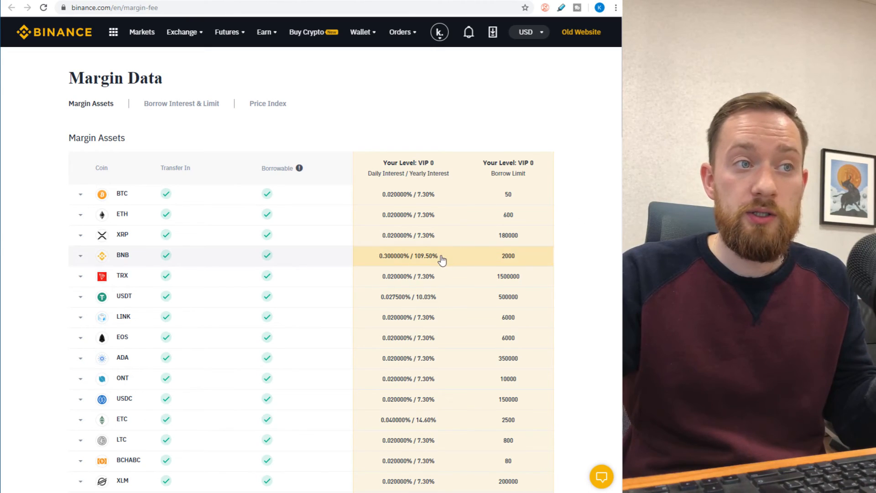
Scroll through the Margin Assets table of interest rates and borrow limits.
scroll(down, 3)
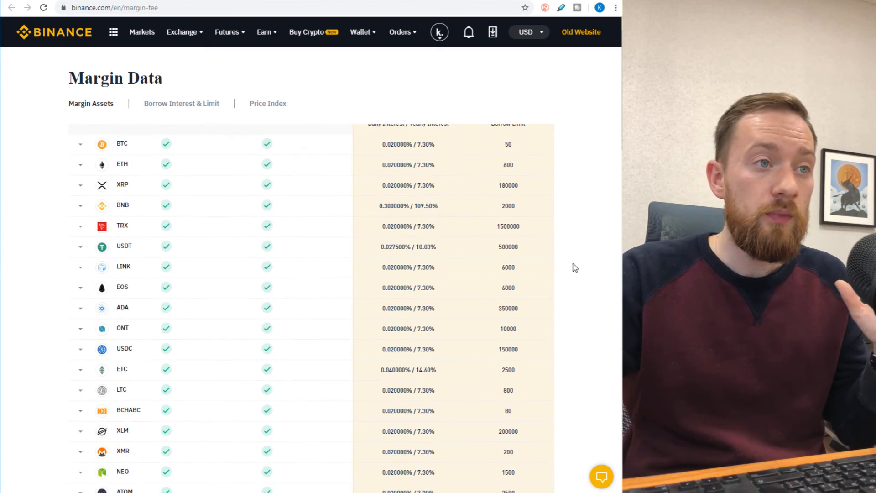
scroll(down, 3)
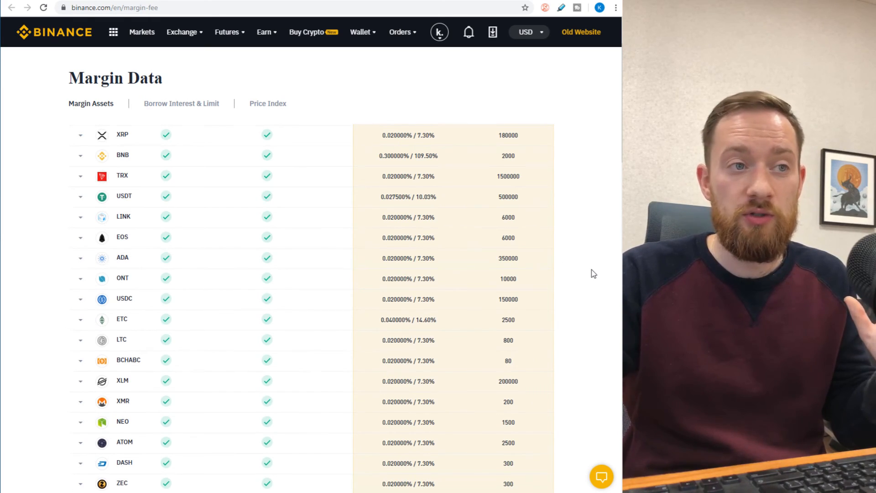
scroll(down, 3)
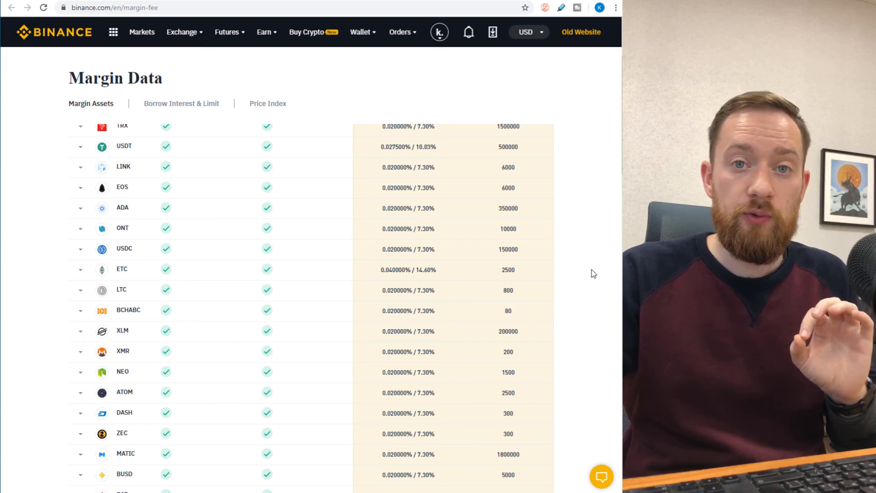